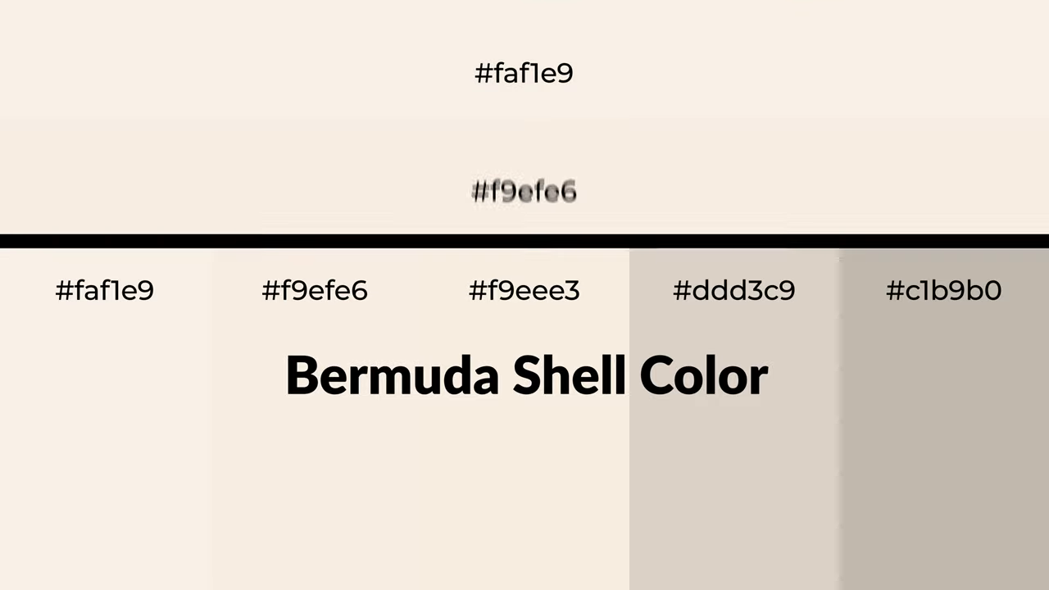
{"action": "scroll", "scroll_direction": "down", "scroll_amount": 3}
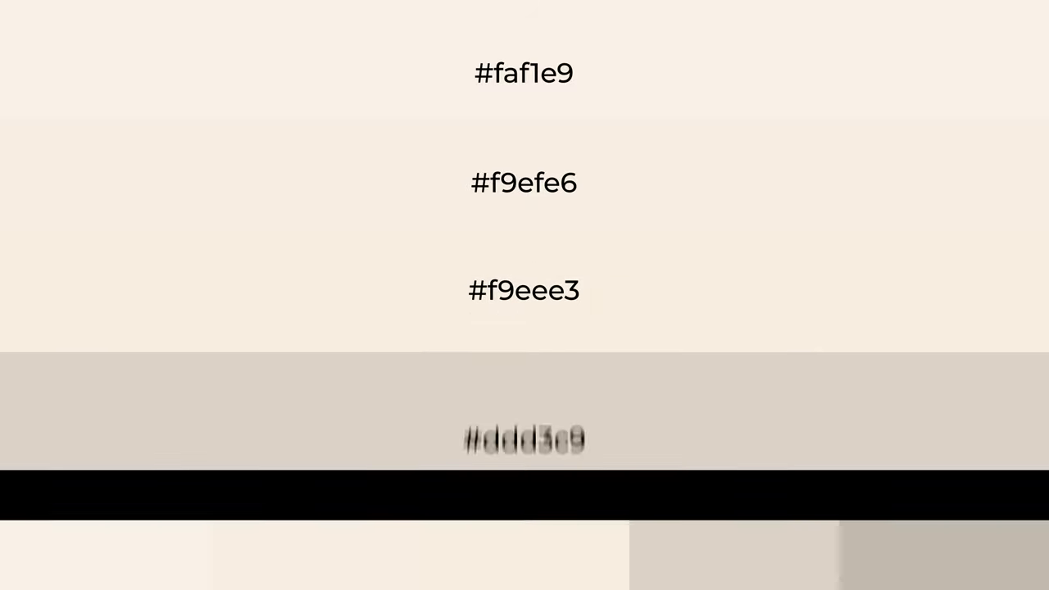